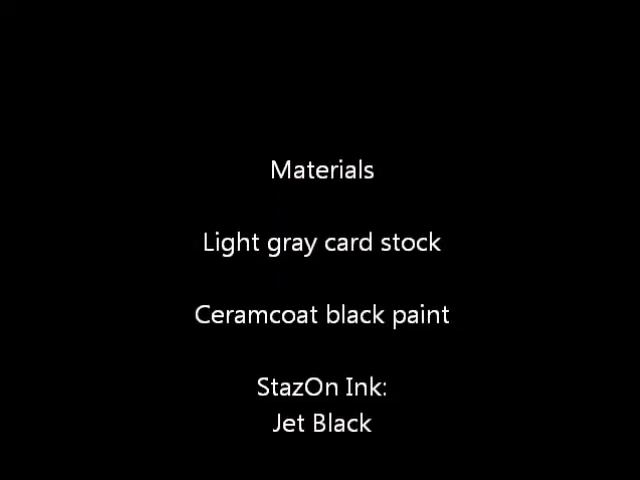
pyautogui.scroll(-3)
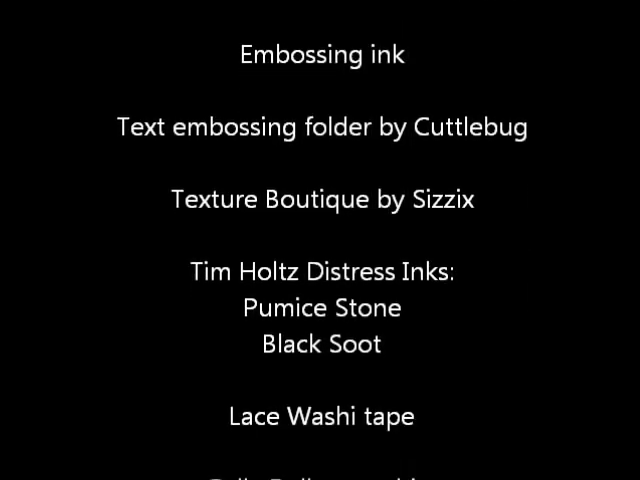
pyautogui.scroll(-3)
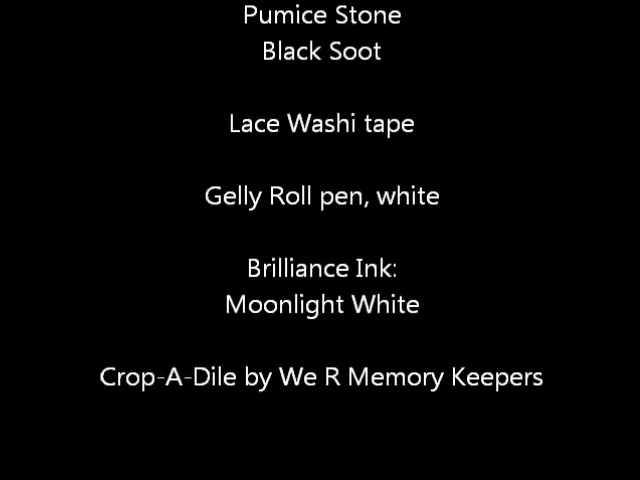
pyautogui.scroll(-3)
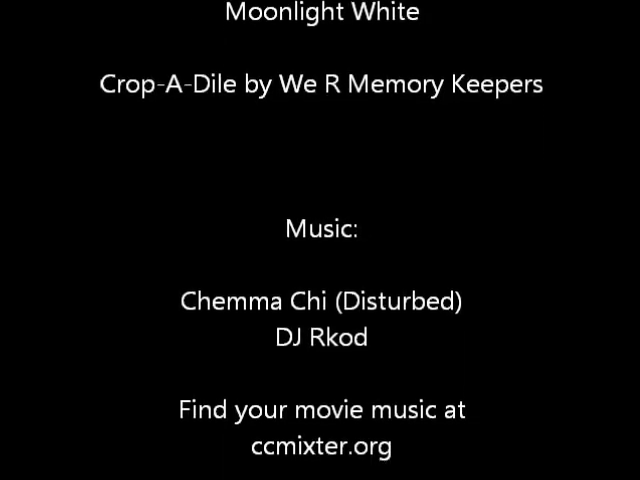
pyautogui.scroll(-3)
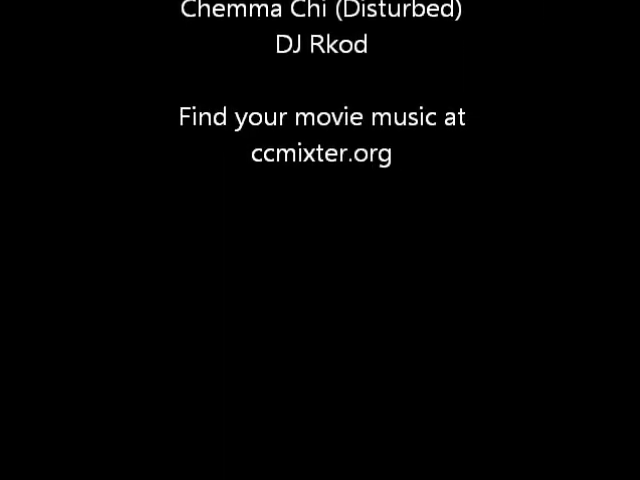